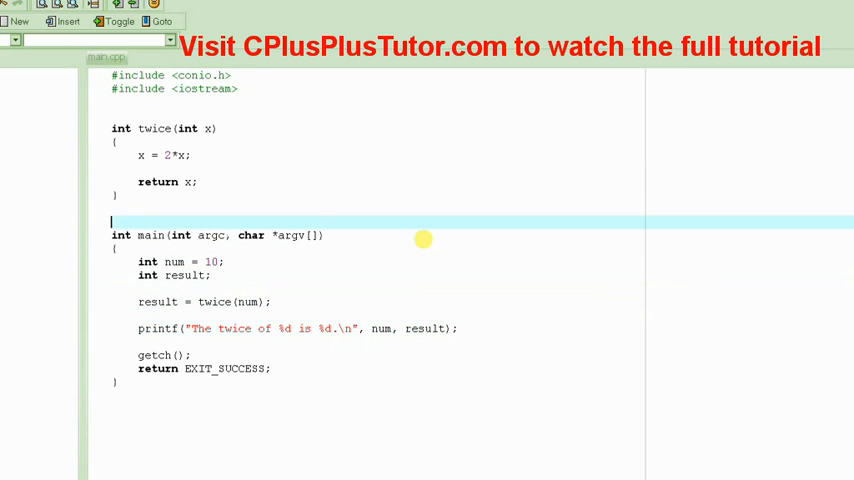
left_click_drag(112, 128, 196, 180)
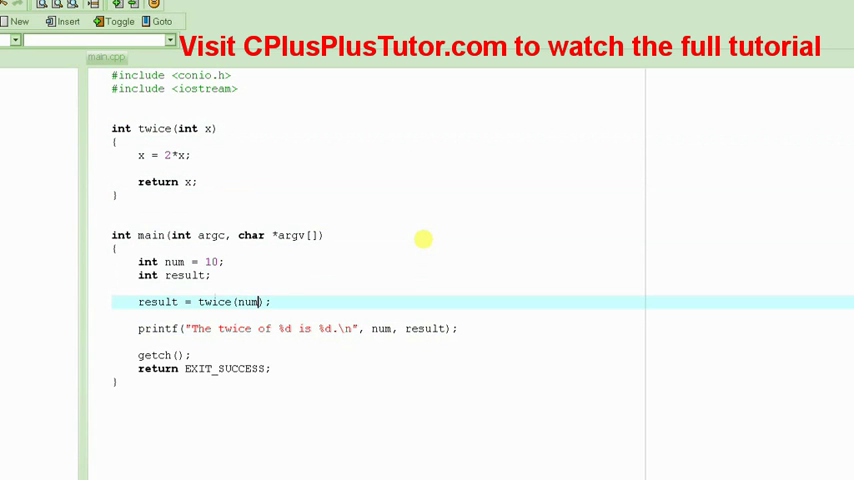
mouse_move(276, 250)
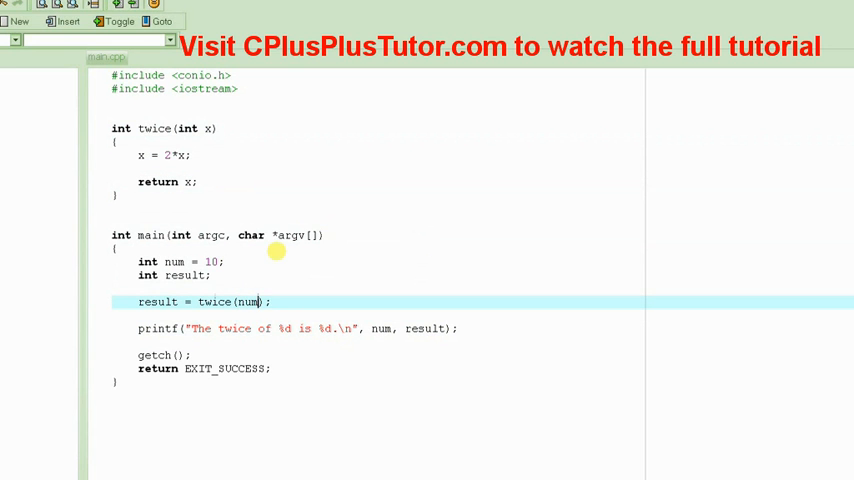